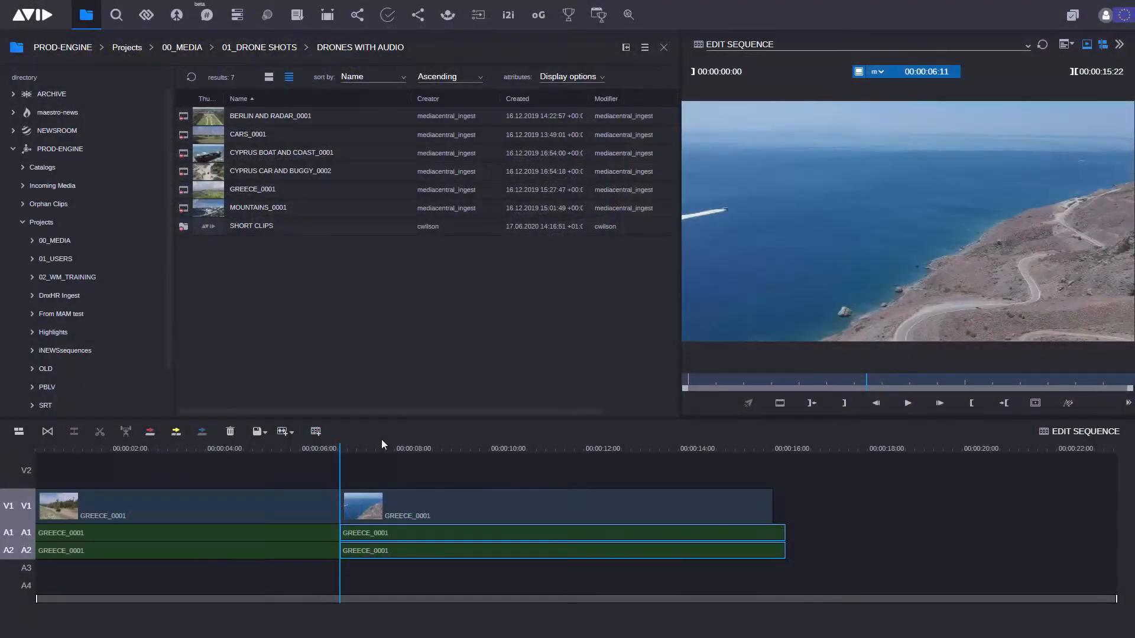
mouse_move(118, 447)
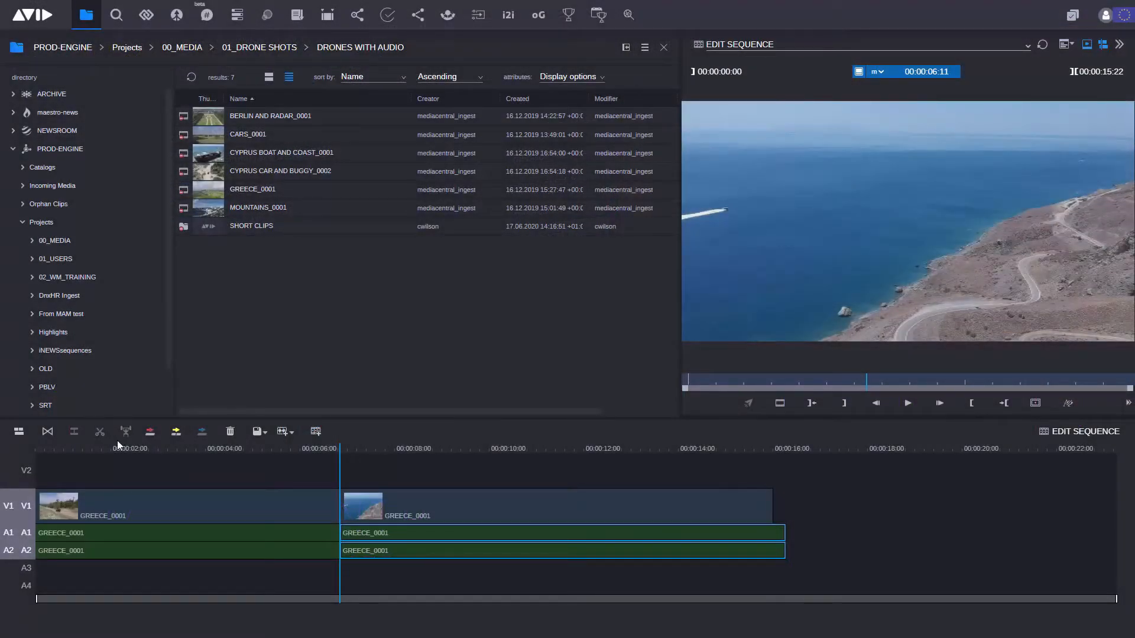
Open the dissolve transition settings at the V1/A1/A2 cut and keep Centered positioning
click(46, 431)
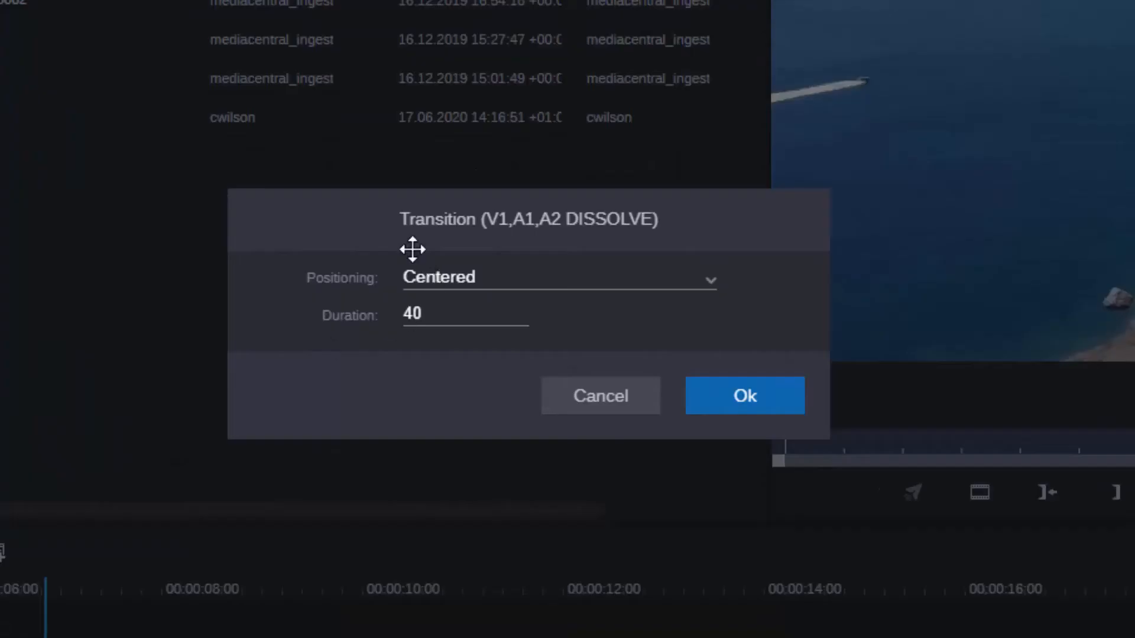
mouse_move(484, 223)
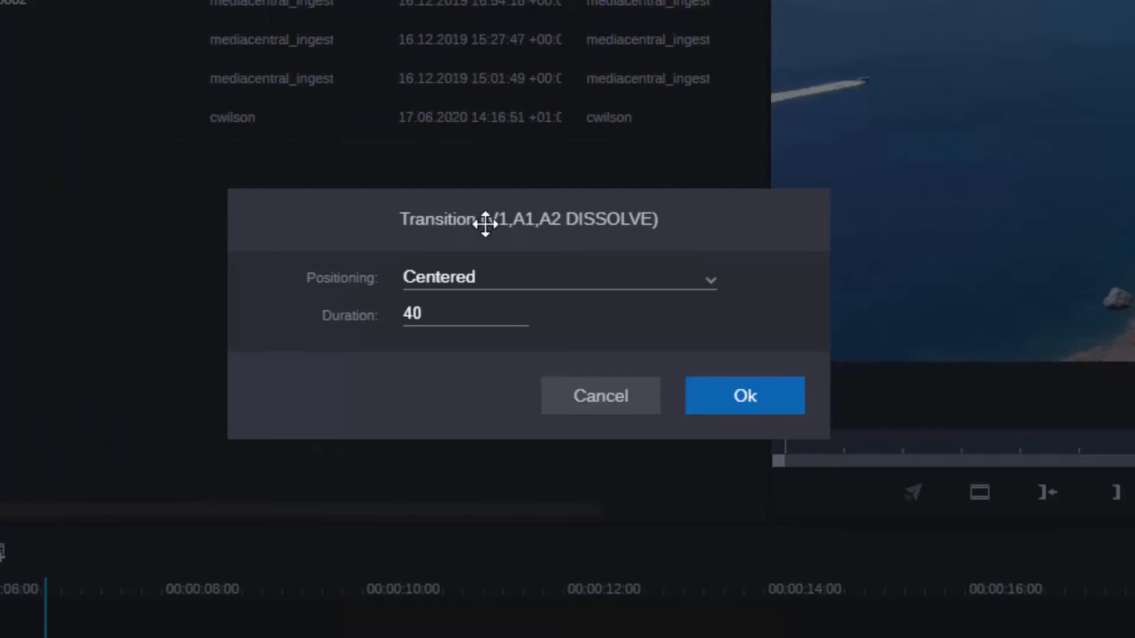
mouse_move(695, 313)
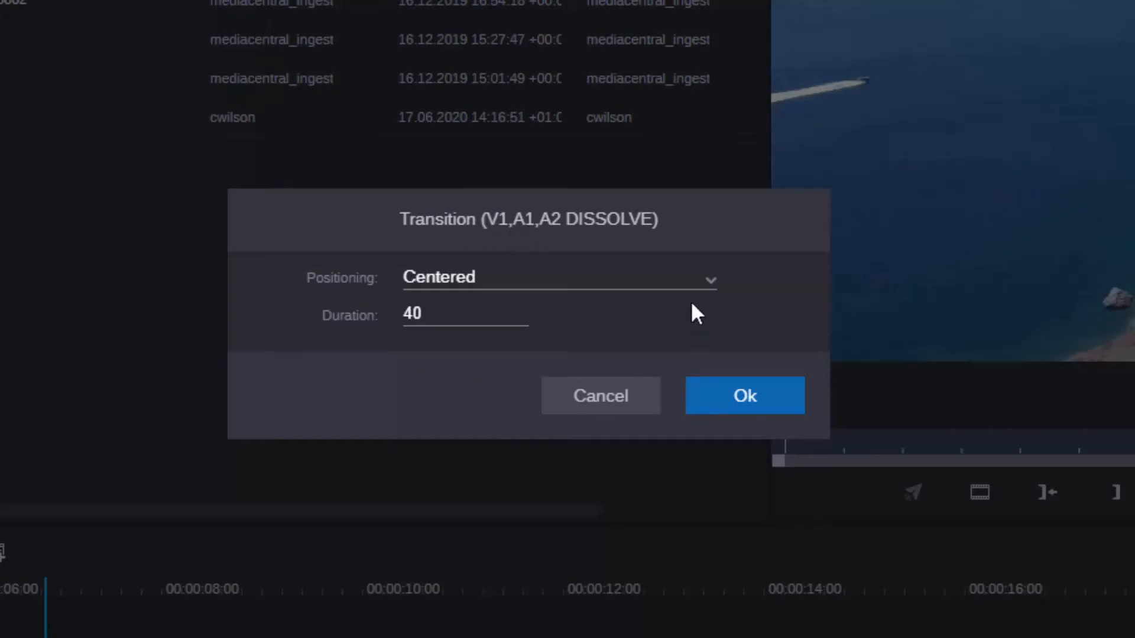
click(710, 279)
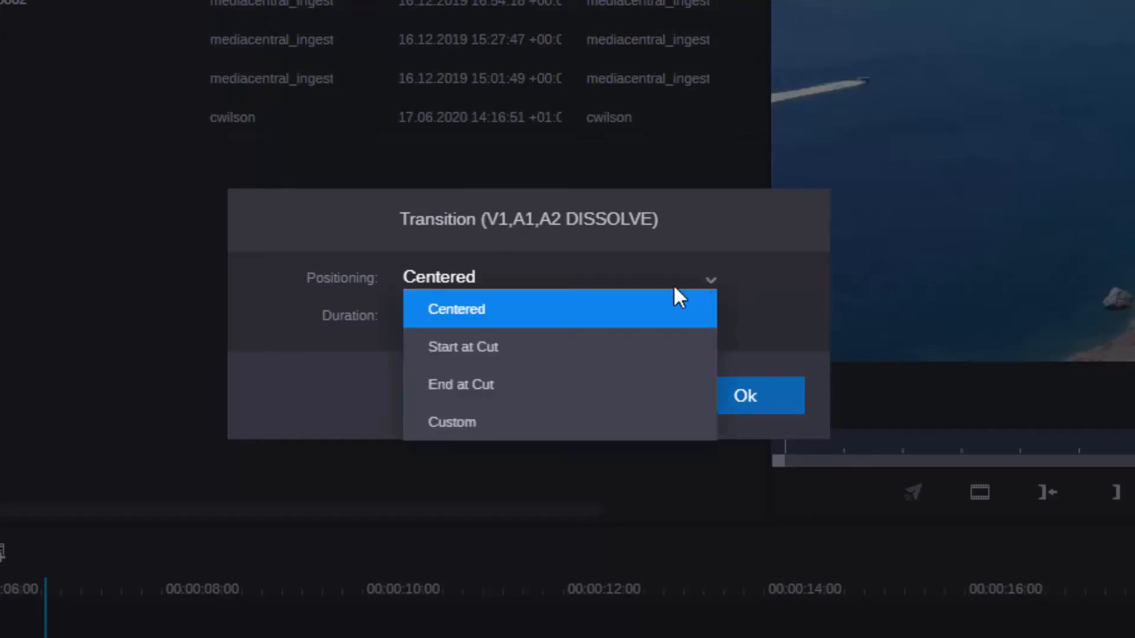
mouse_move(499, 352)
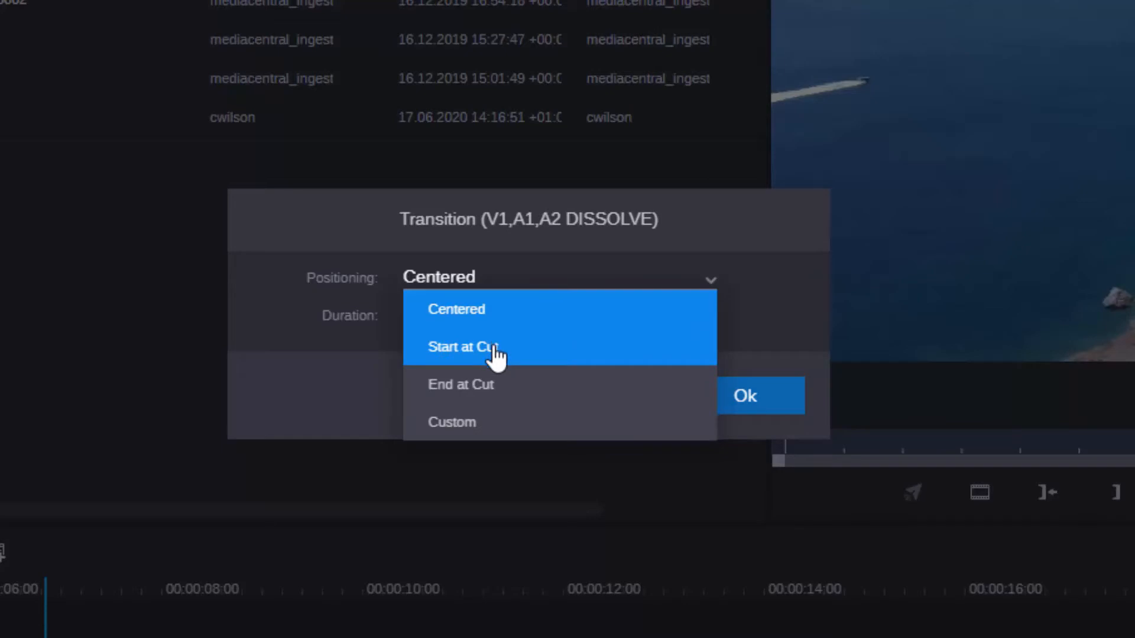
mouse_move(483, 423)
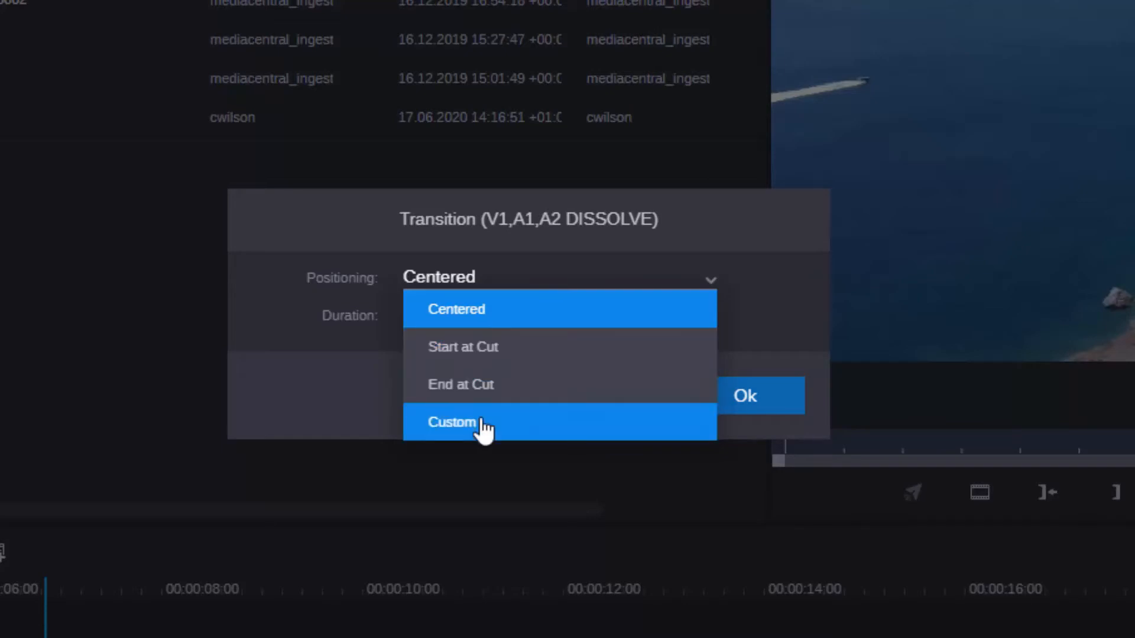
click(456, 309)
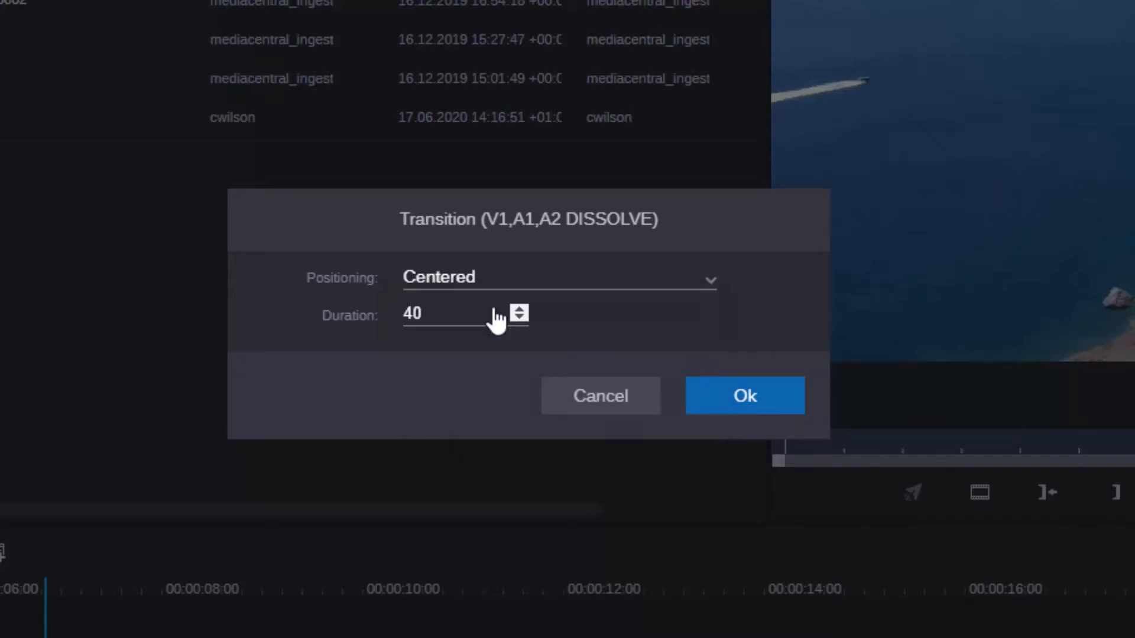
click(744, 396)
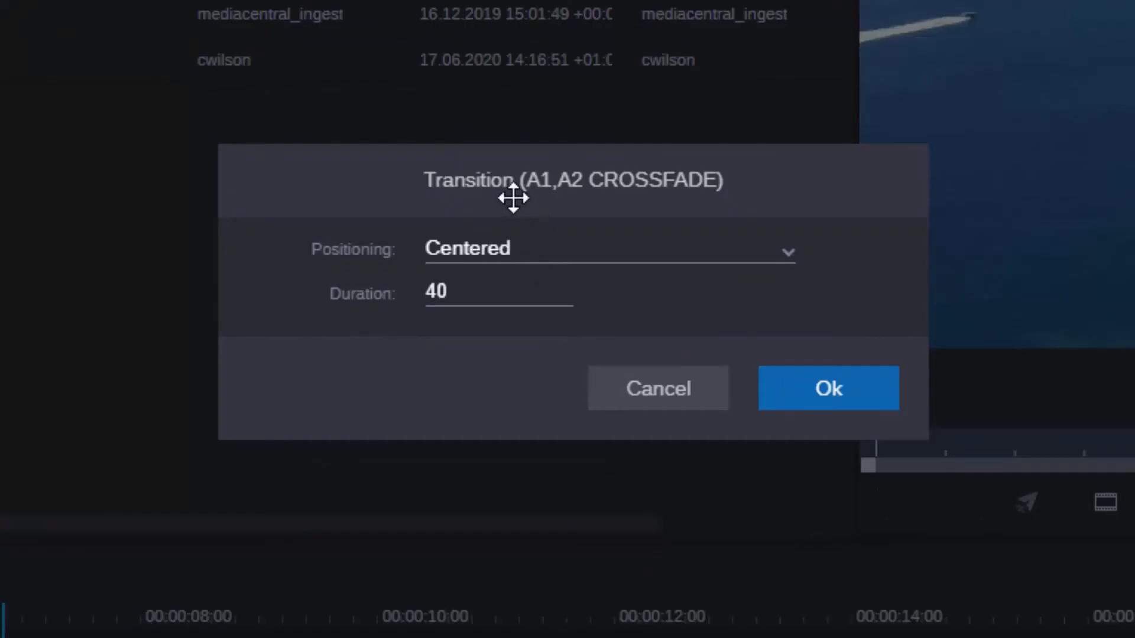
mouse_move(607, 197)
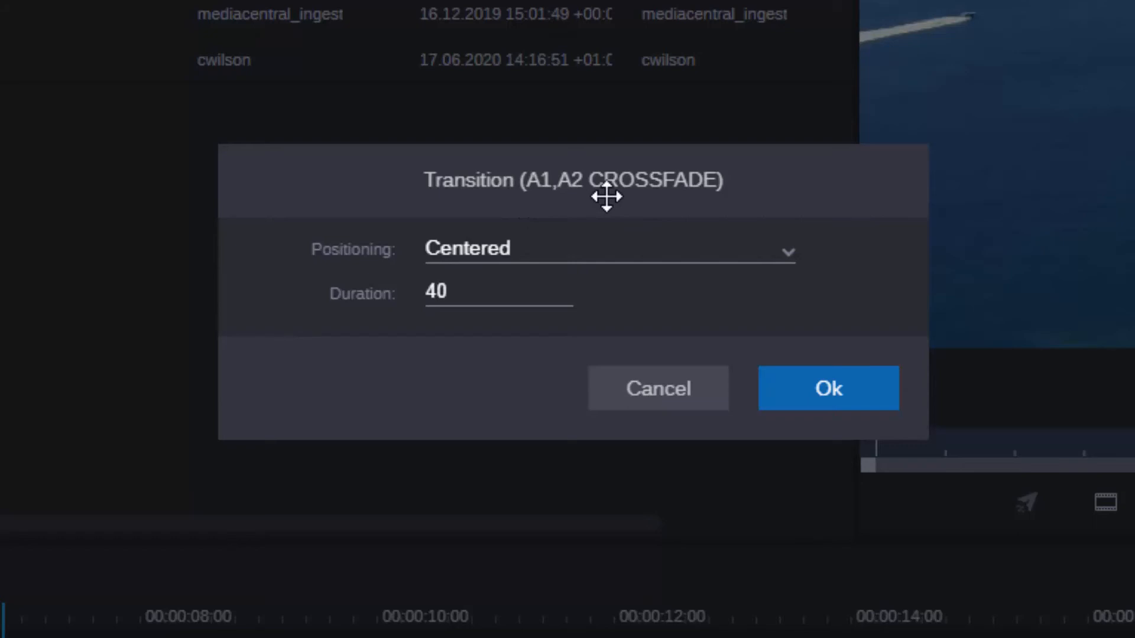
Confirm the A1/A2 crossfade with Centered positioning and 40-frame duration
click(828, 387)
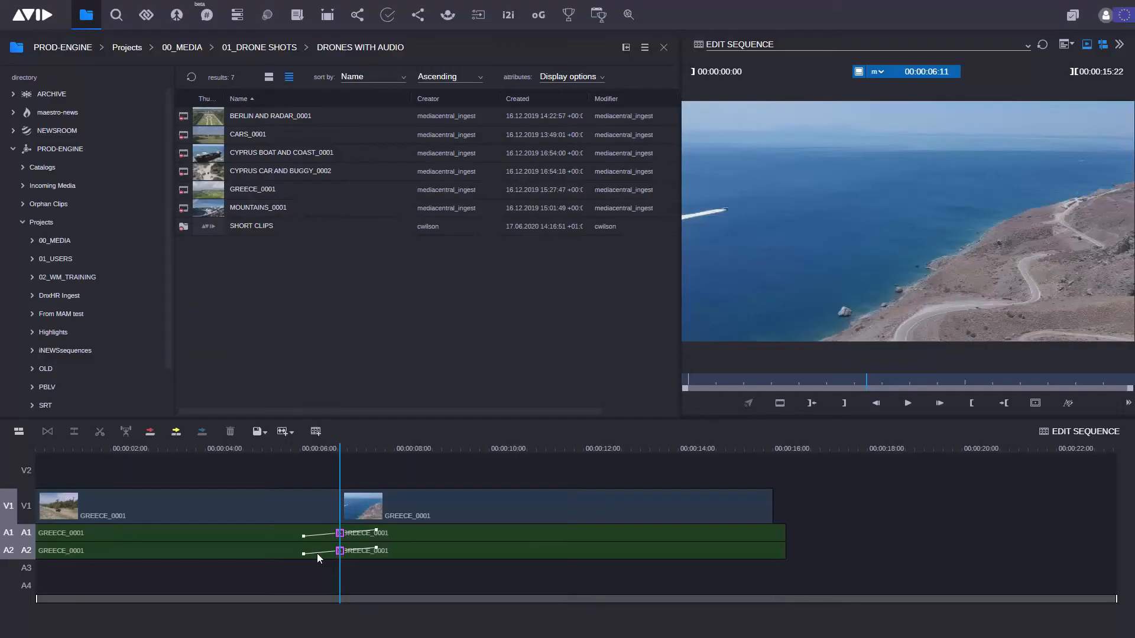